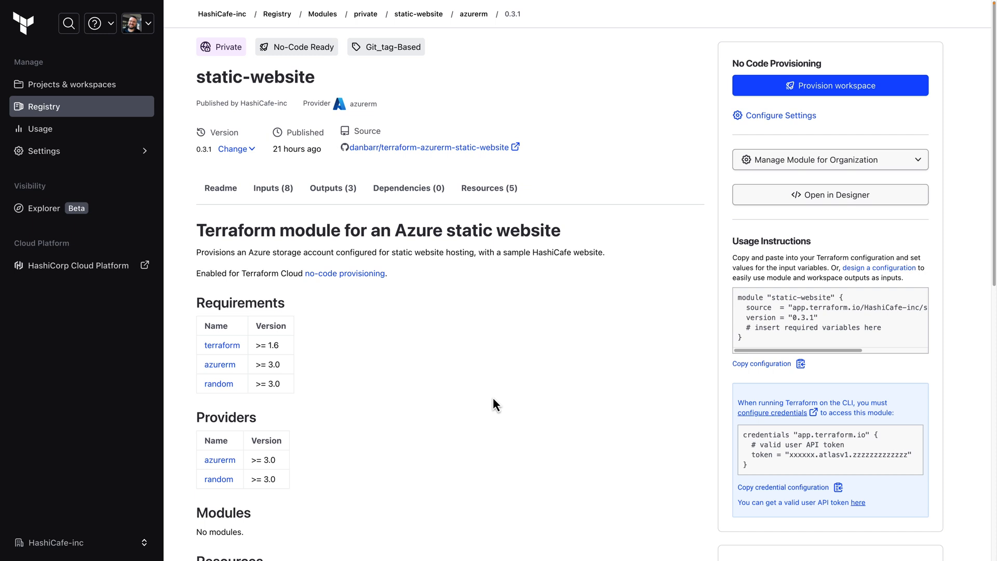
Step: Set the static-website module's publishing settings to branch-based publishing from 'main'
left_click(829, 159)
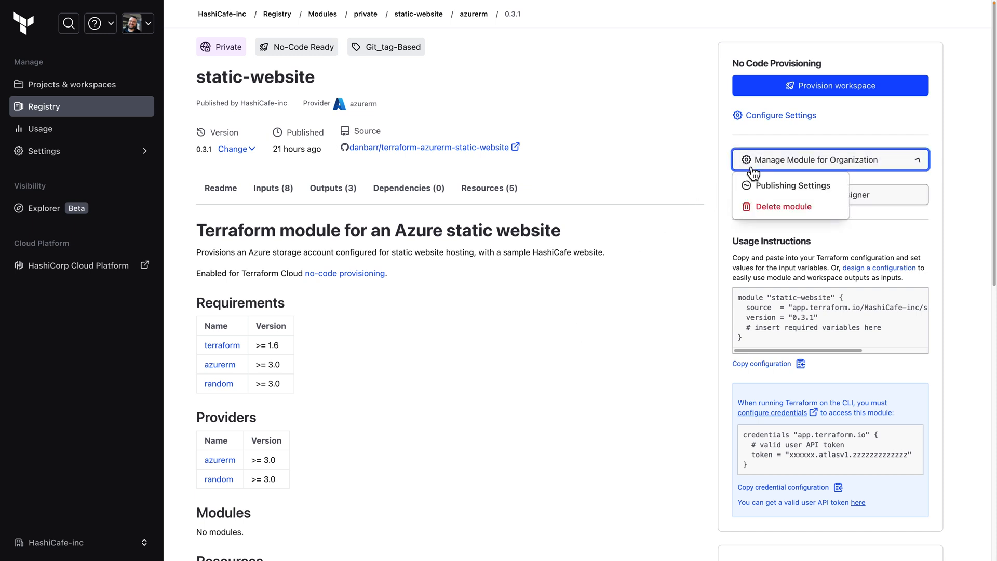
mouse_move(790, 185)
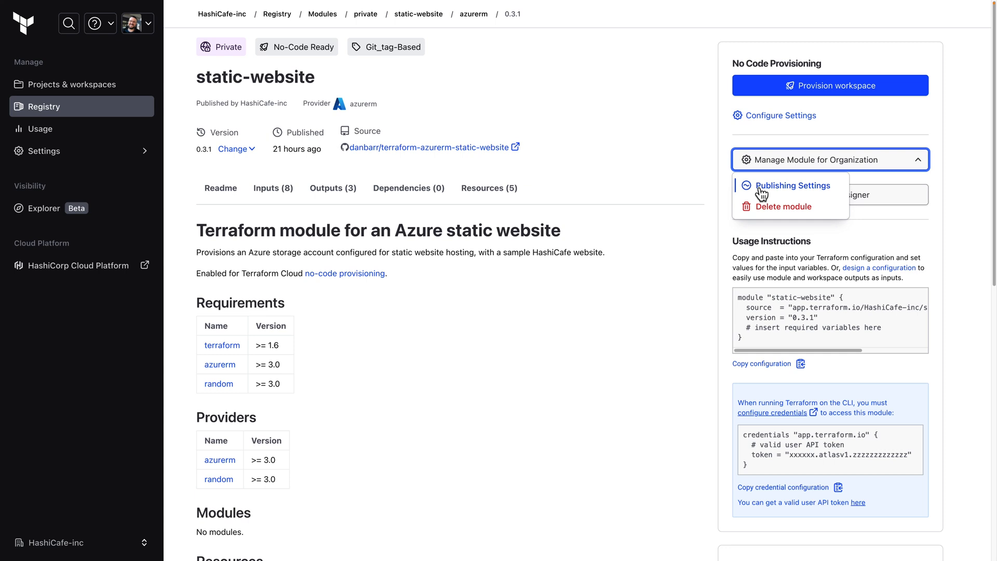
mouse_move(757, 194)
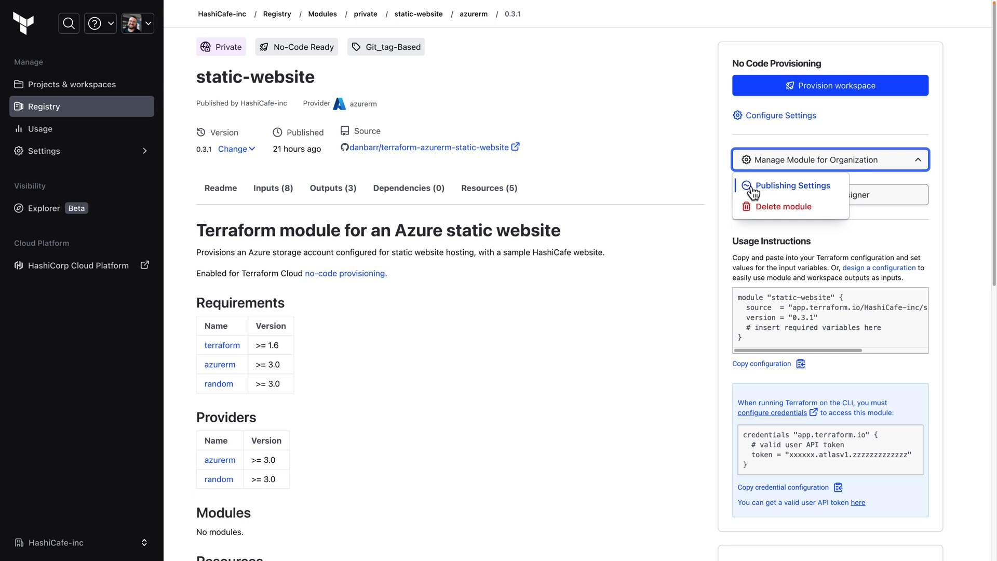
left_click(792, 185)
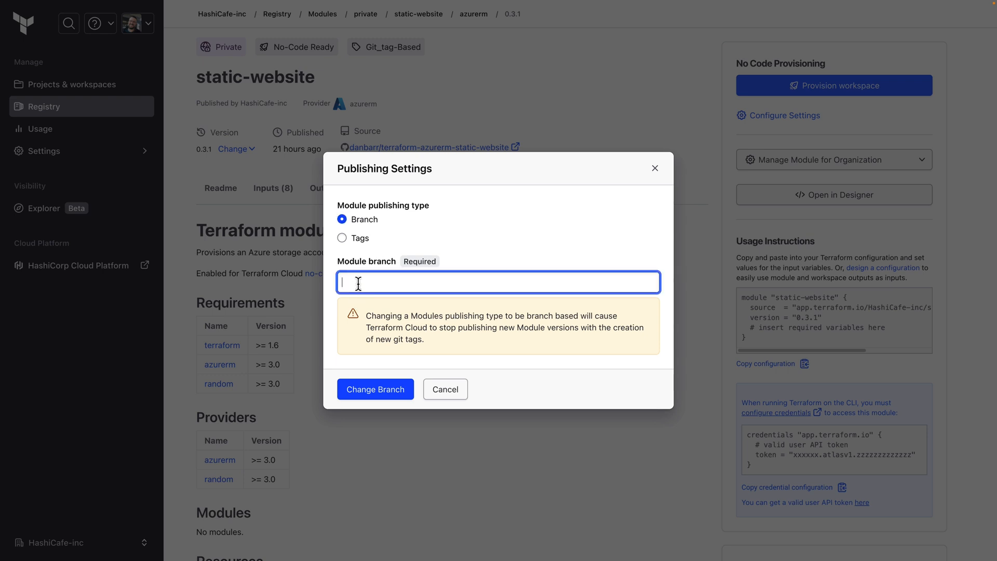
type("main")
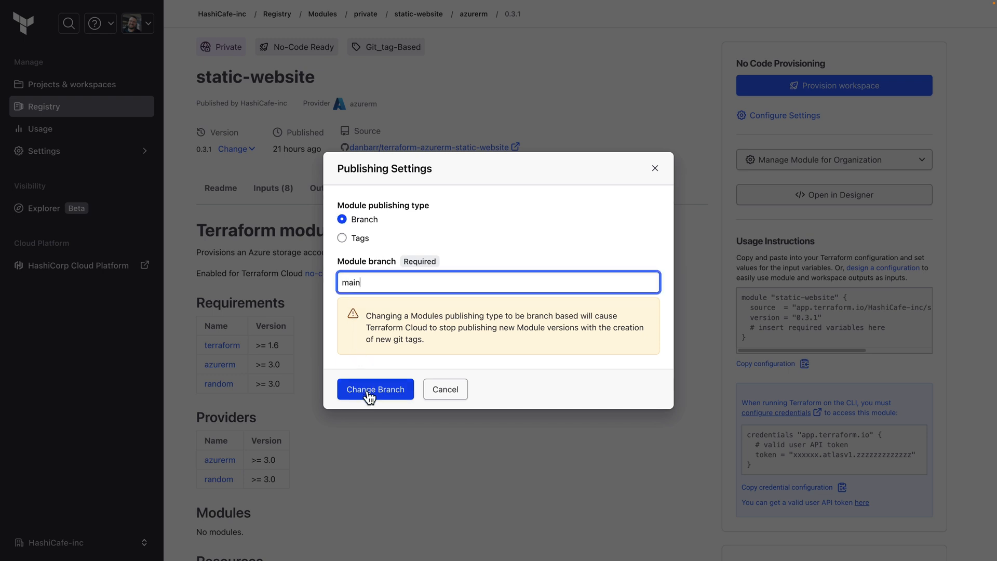
left_click(375, 388)
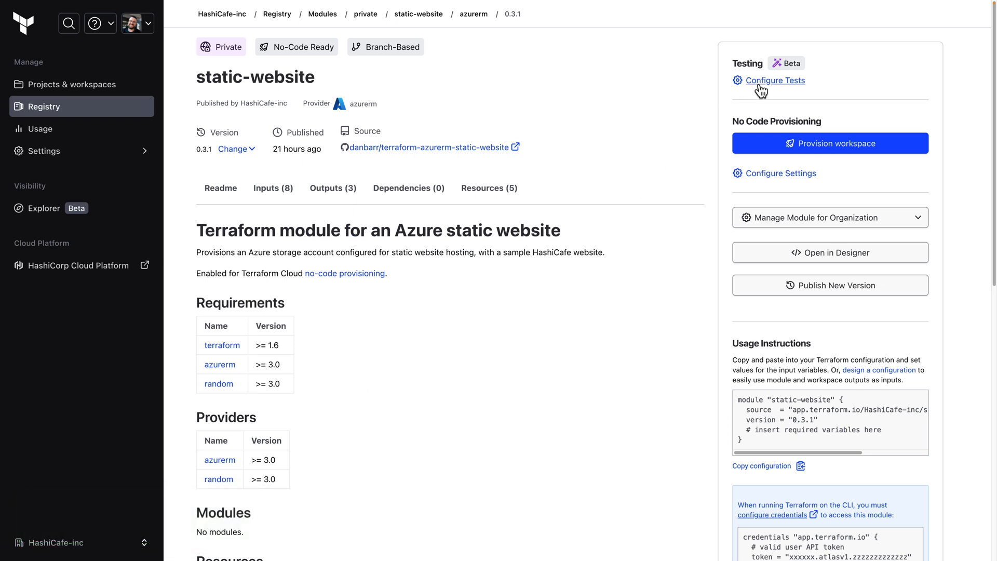
Step: Switch on the 'Enable testing for module' toggle in the module's test configuration
left_click(775, 80)
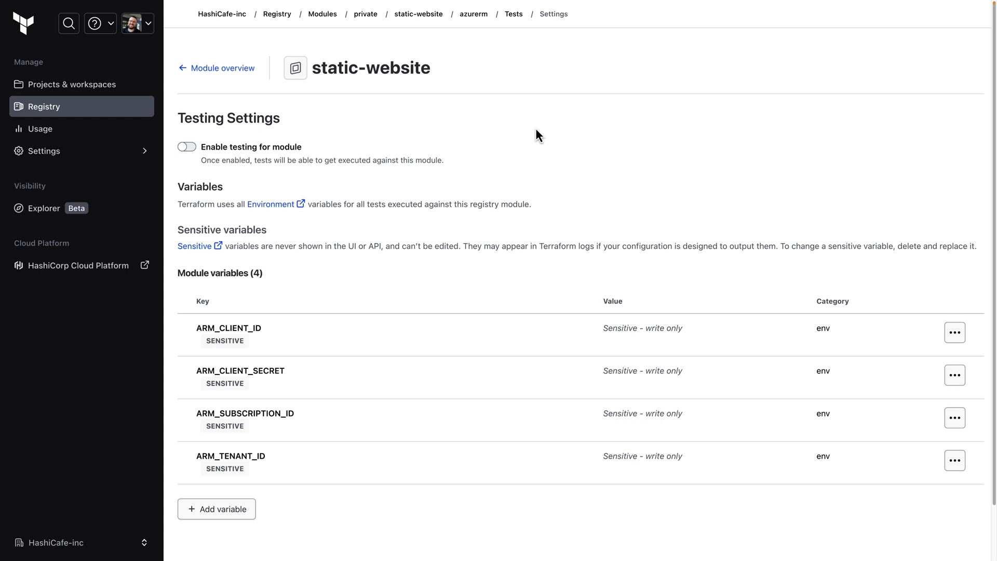
left_click(187, 146)
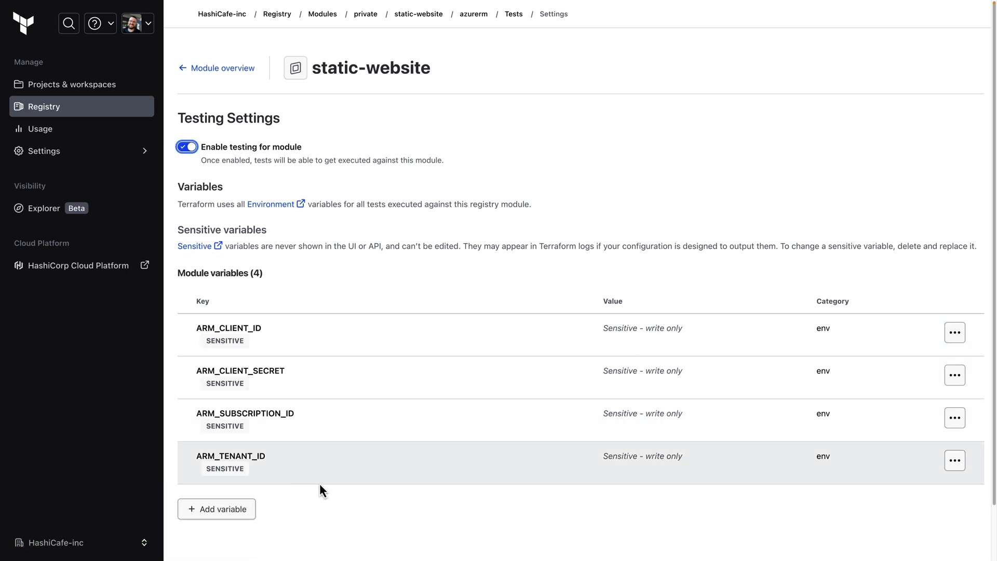
mouse_move(370, 304)
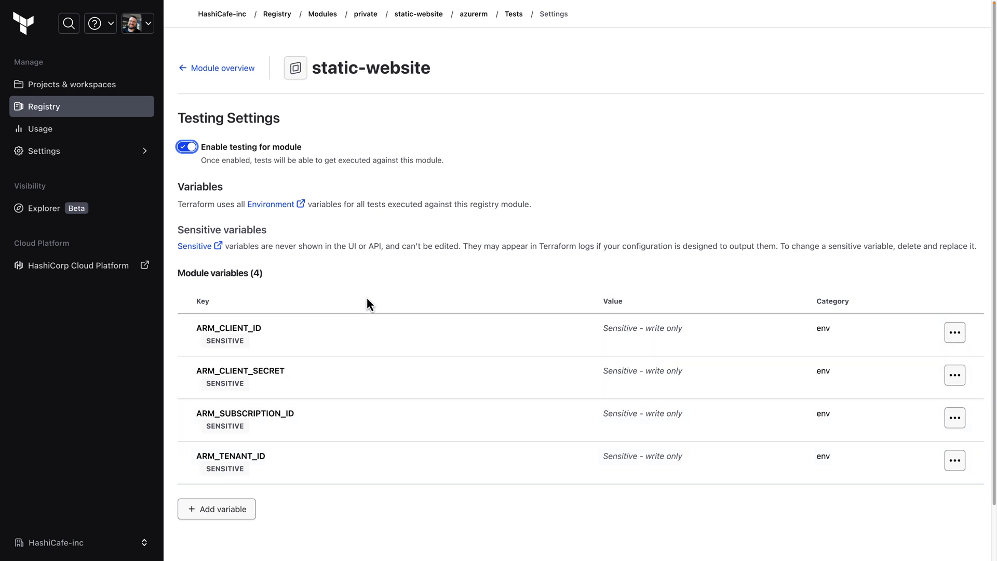
mouse_move(285, 136)
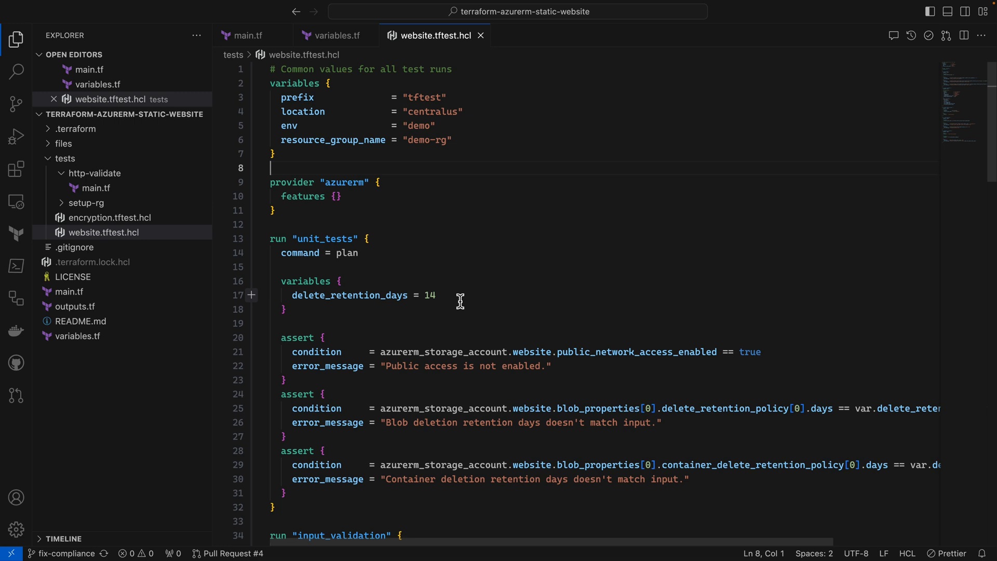
scroll("down", 3)
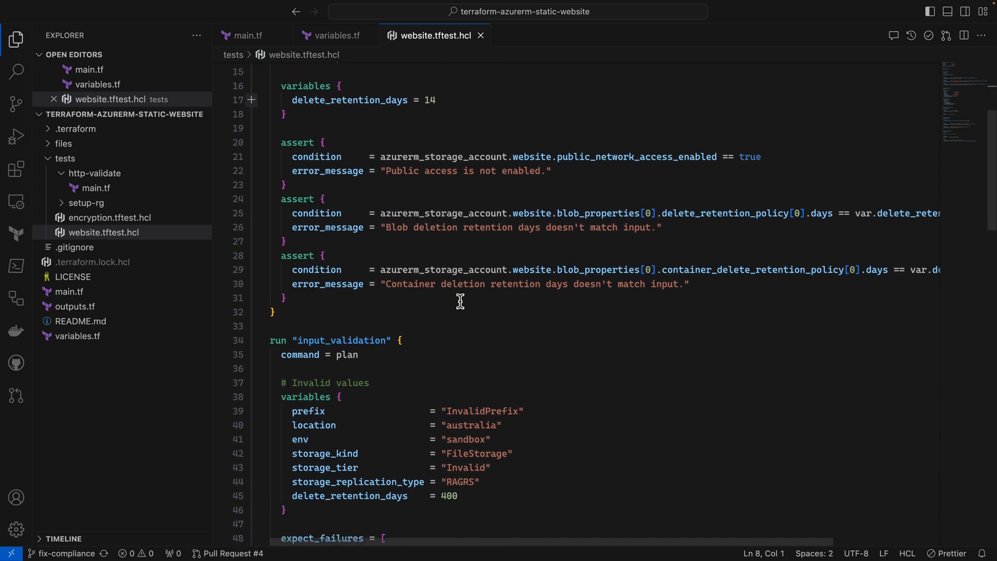
scroll("down", 3)
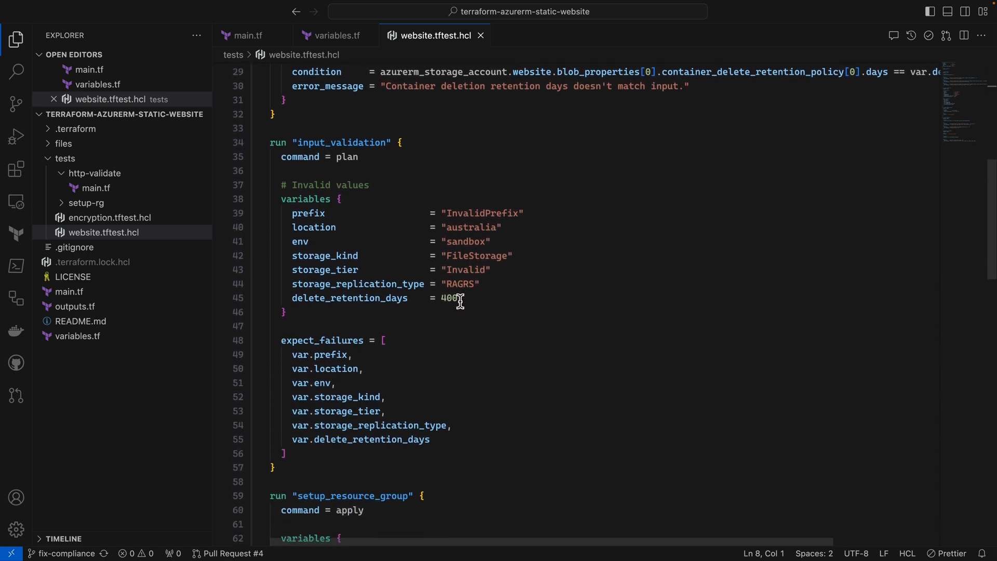
scroll("down", 3)
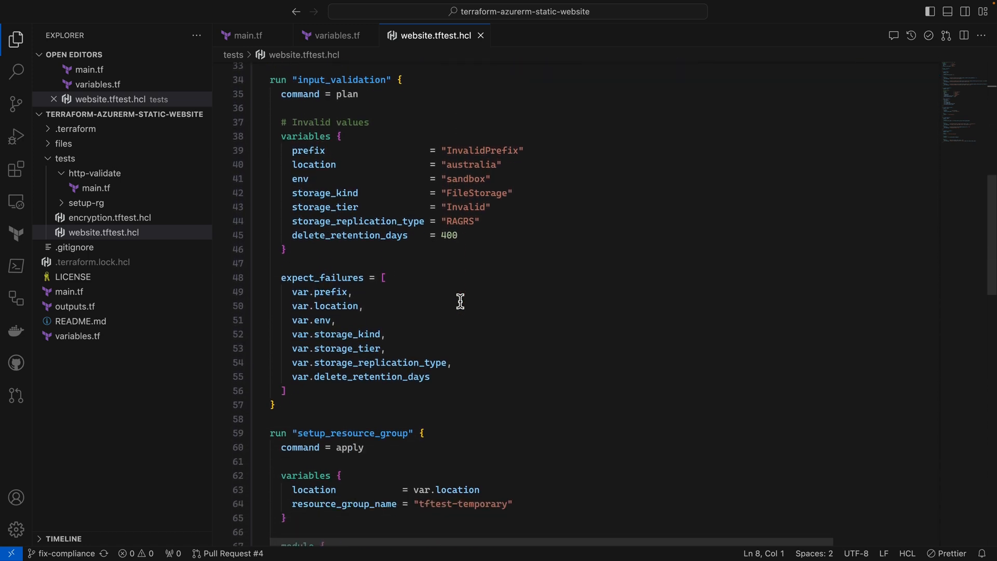
scroll("down", 3)
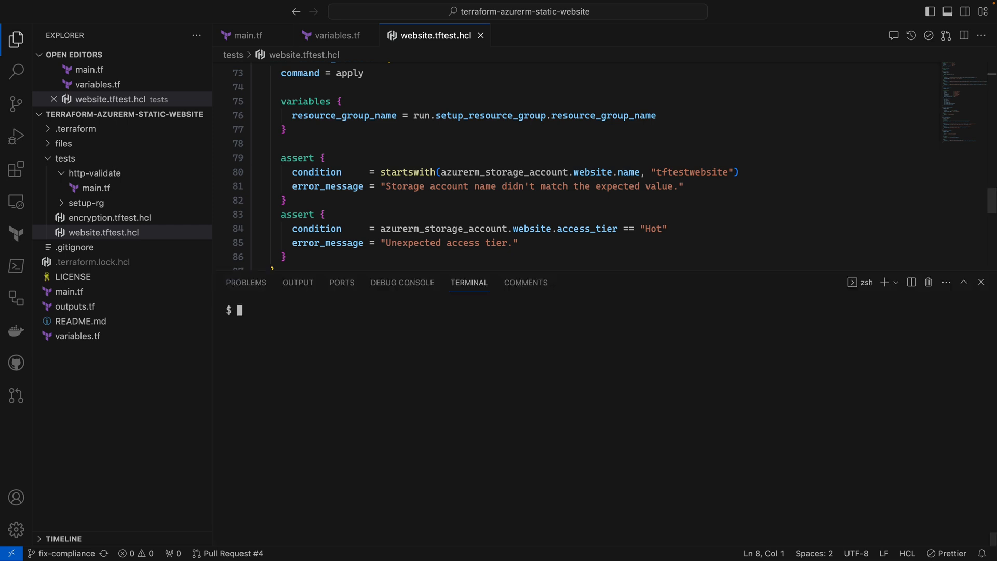
Step: Run 'terraform test -cloud-run=app.terraform.io/HashiCafe-inc/static-website/azurerm' in the terminal
type("terraform test -cloud-run=\"app.terraform.io/HashiCafe-inc/static-website/azurerm\"")
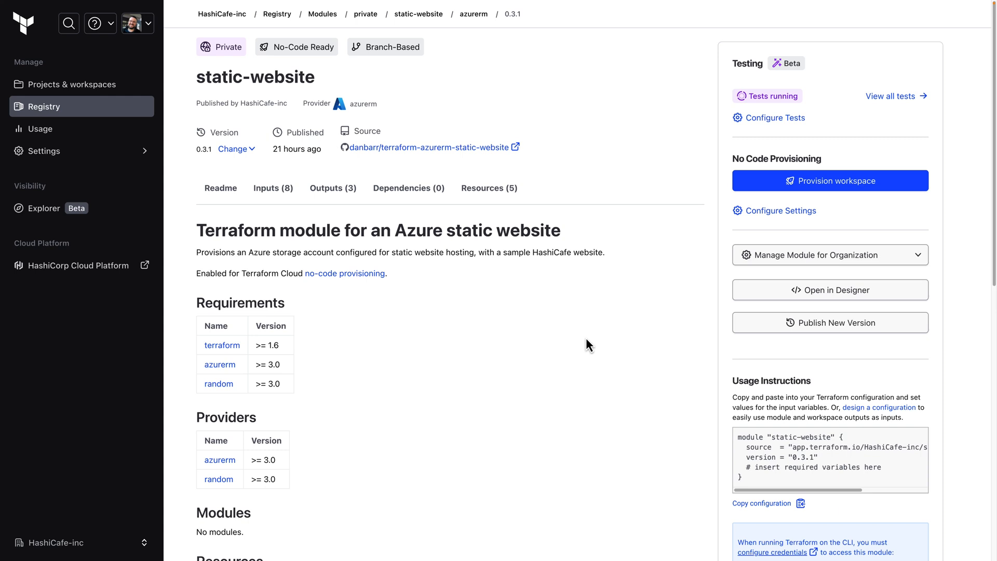
mouse_move(592, 335)
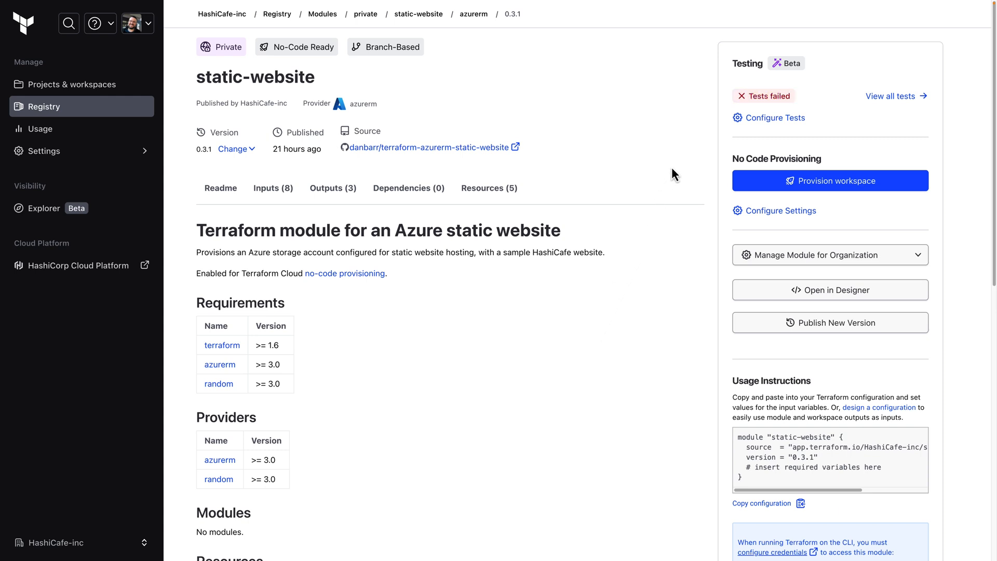
mouse_move(665, 115)
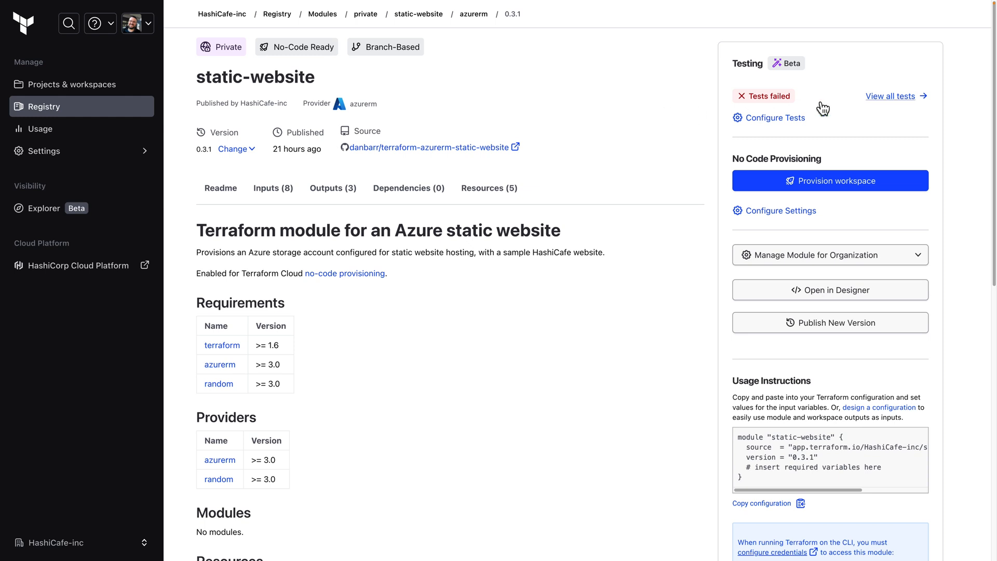
Step: Show all test runs for static-website after the run fails with 1 error
left_click(891, 96)
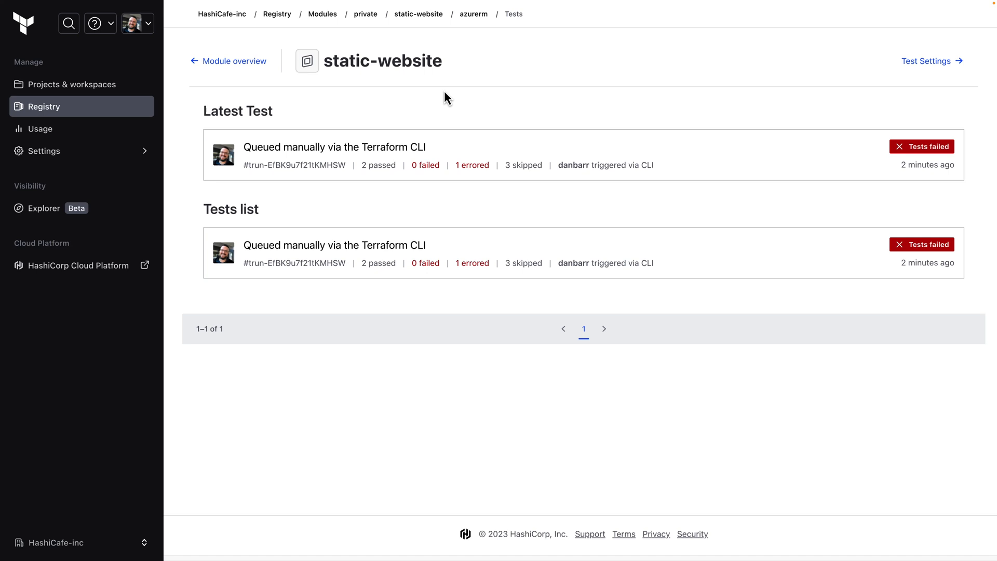
mouse_move(354, 148)
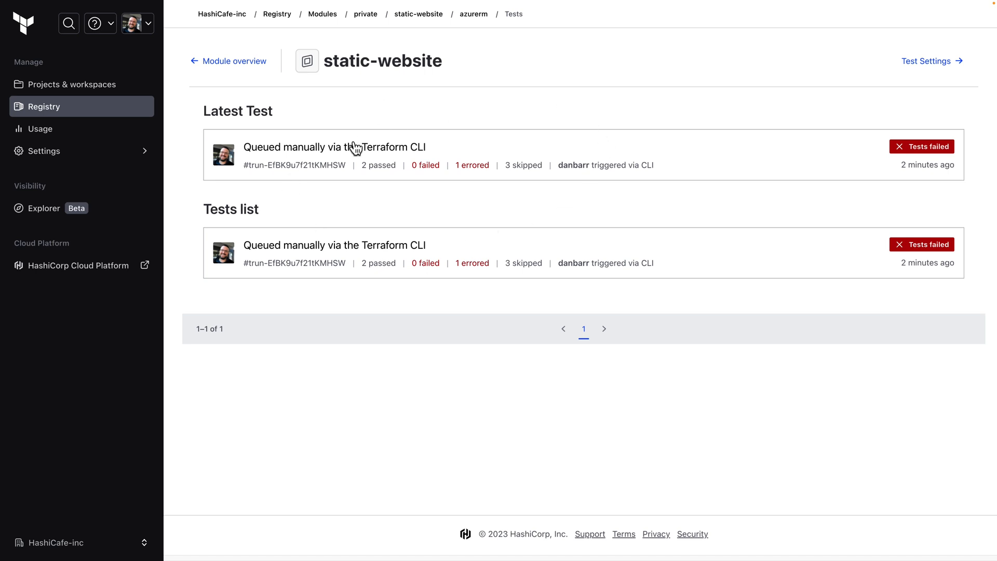
Step: Open the latest failed test run and expand the tests/encryption.tftest.hcl results
left_click(334, 147)
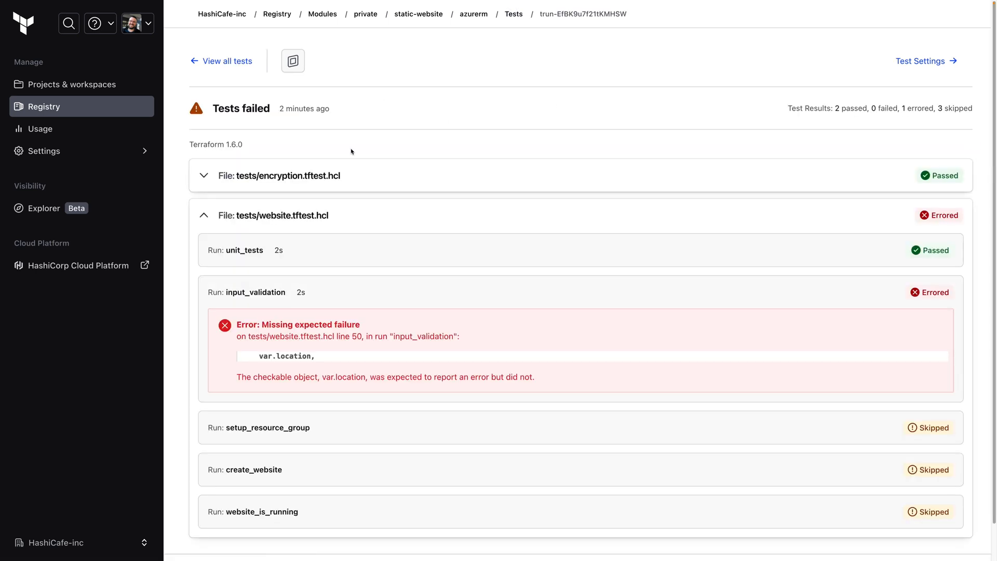
mouse_move(215, 262)
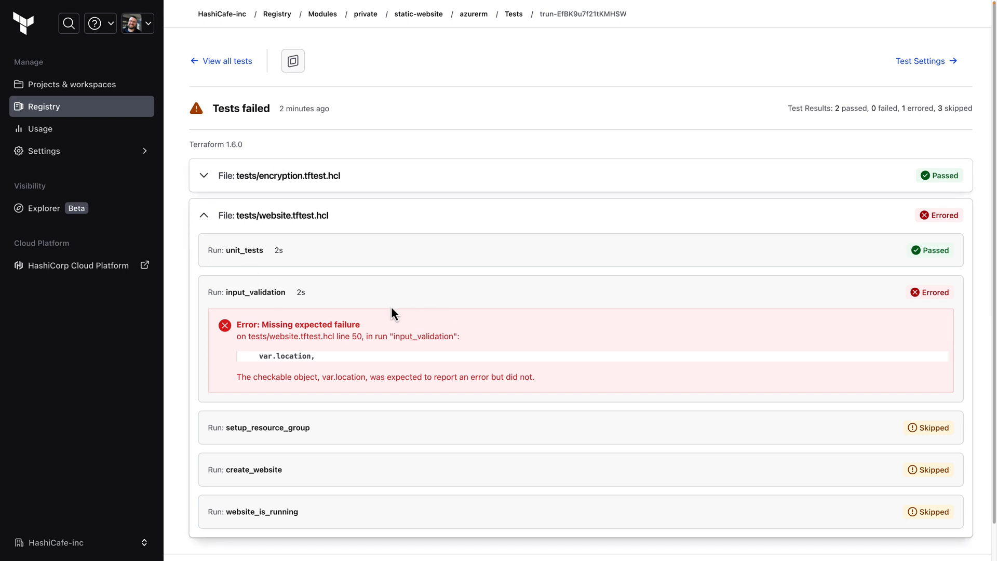
mouse_move(274, 358)
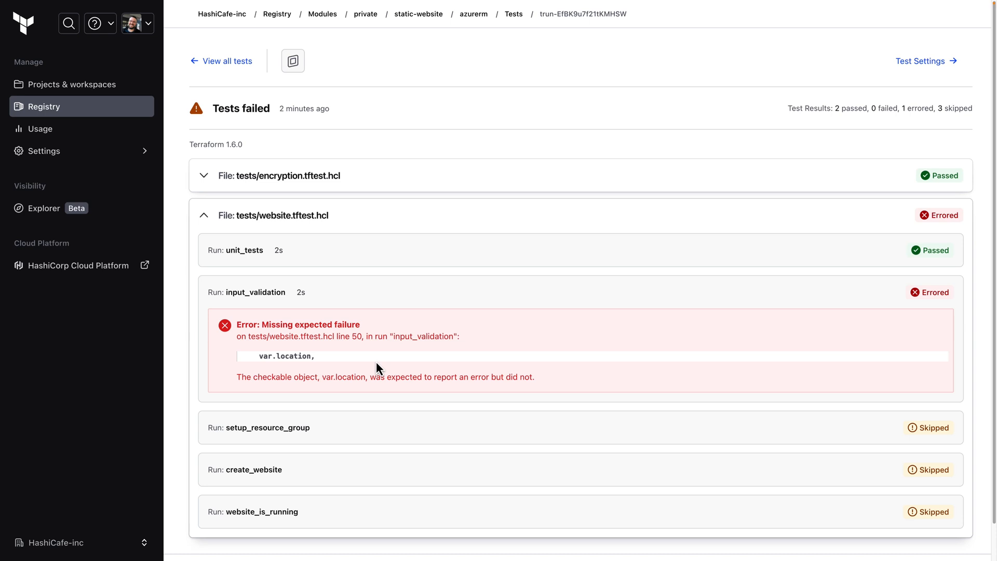
left_click(287, 176)
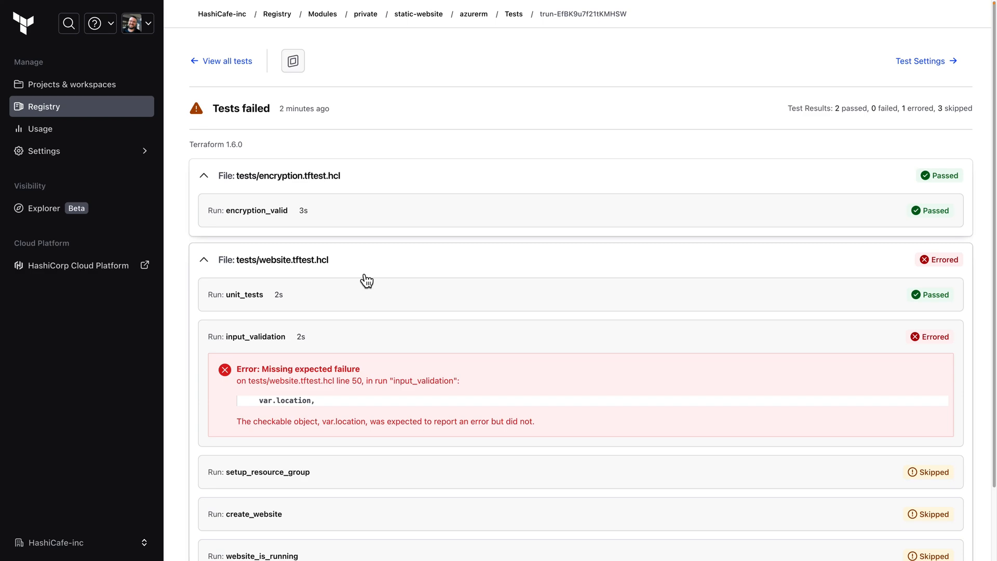
mouse_move(413, 342)
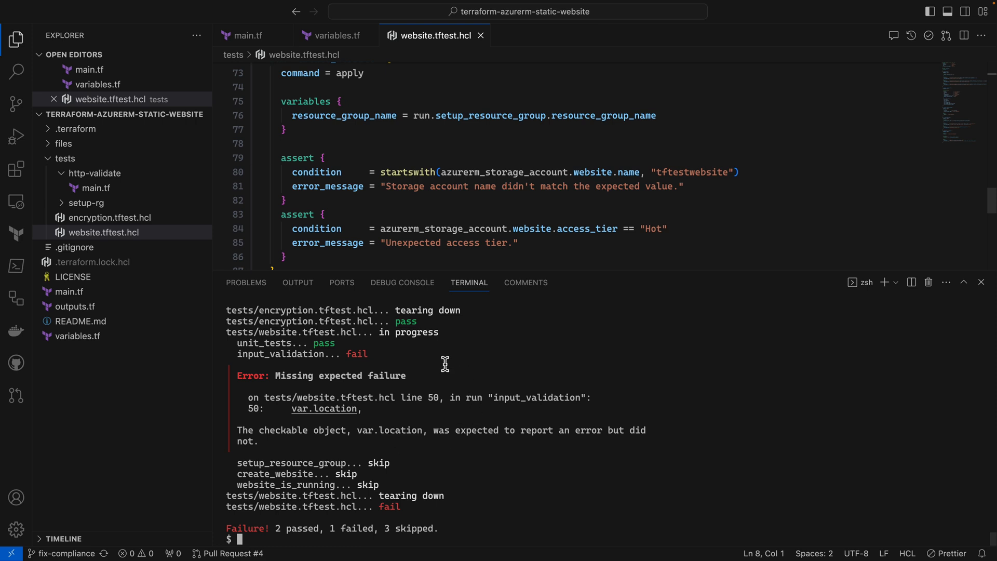
mouse_move(451, 420)
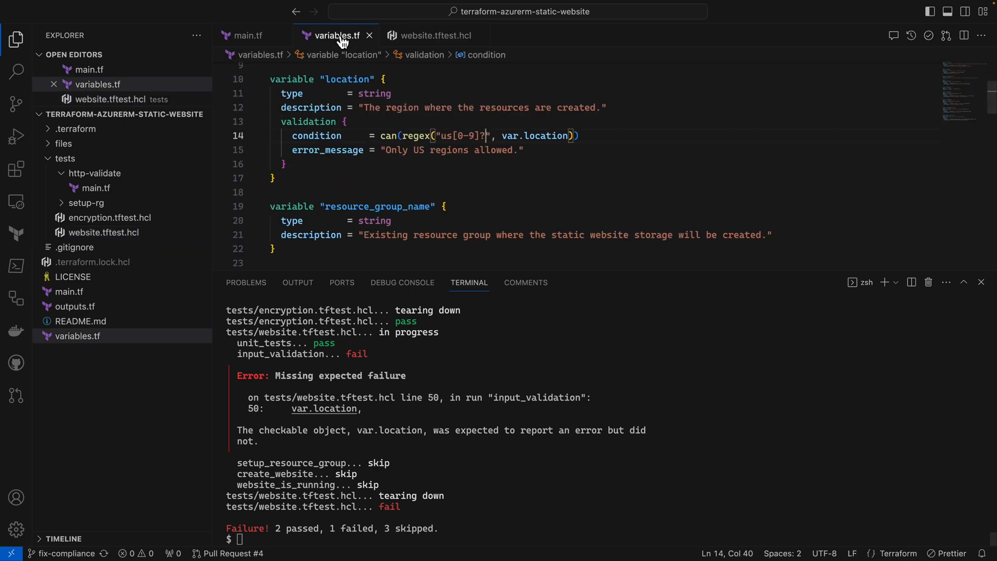
Step: Anchor the location regex in variables.tf with '$' and open Source Control
type("$")
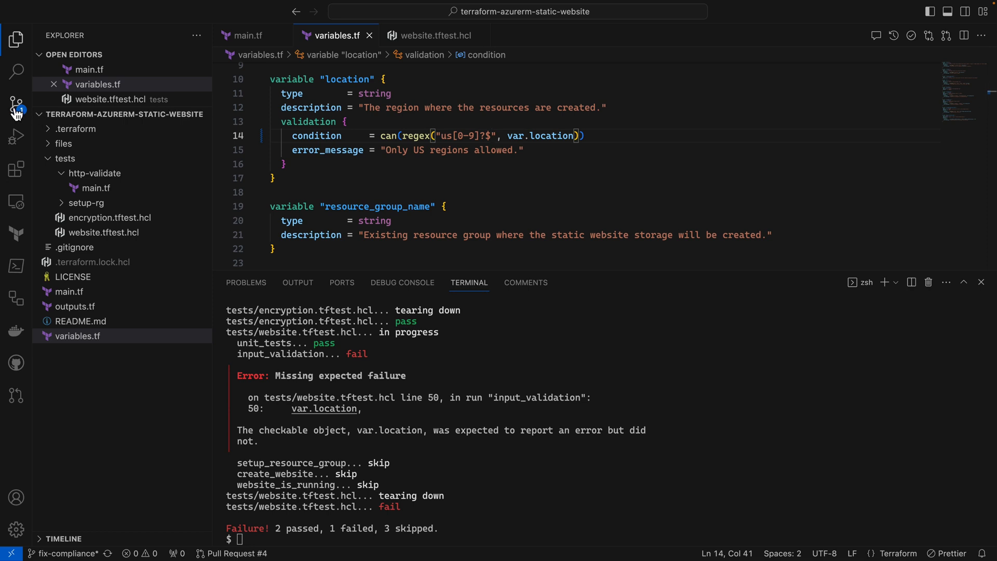
left_click(16, 102)
type("Fix va")
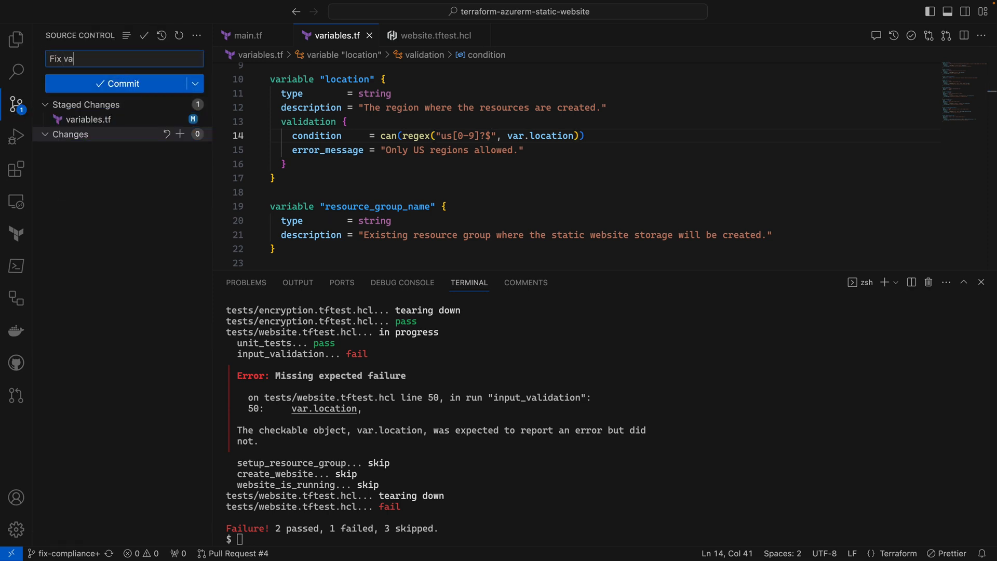
Step: Commit the 'Fix validation' change and create the fix-compliance pull request
left_click(122, 83)
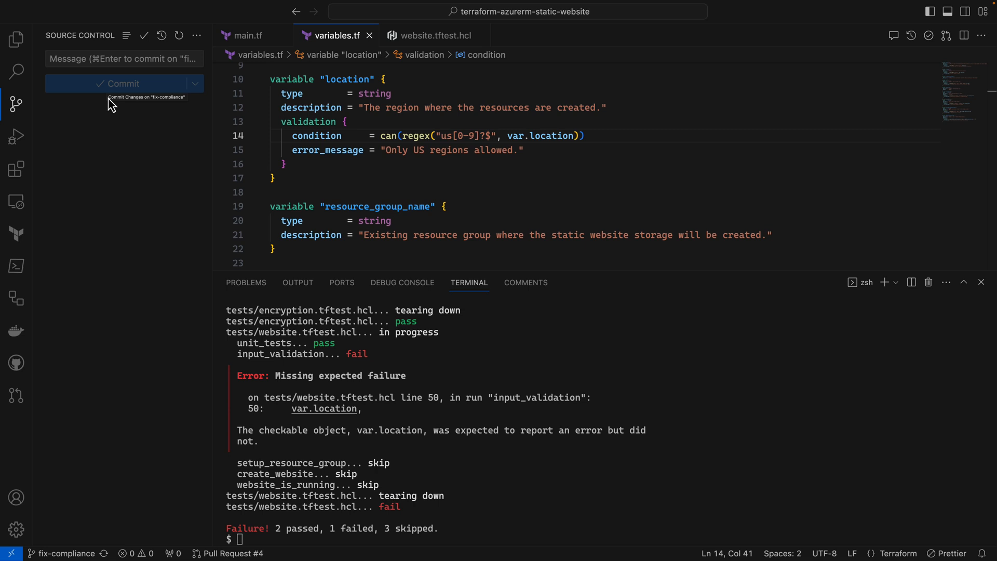
left_click(16, 394)
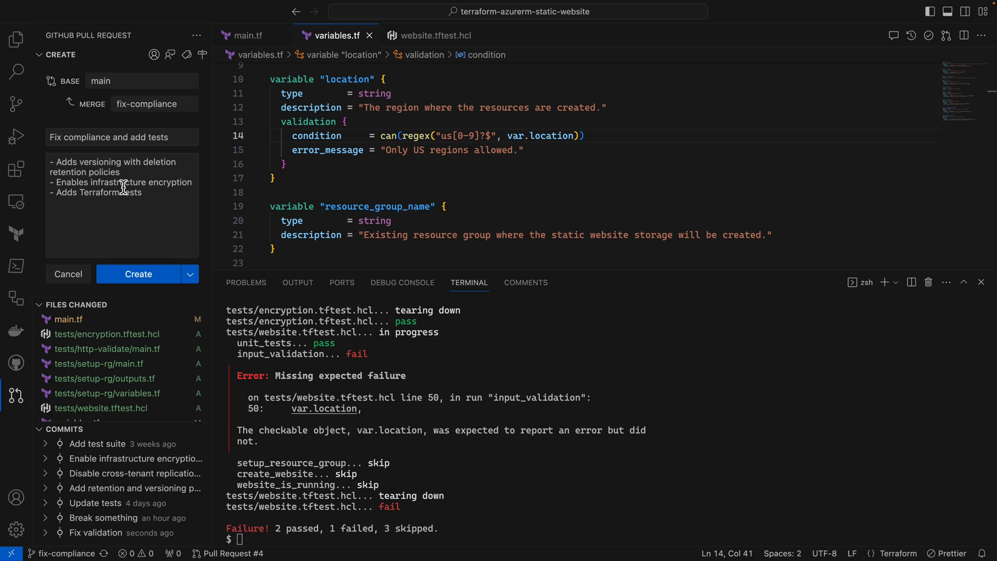
left_click(138, 274)
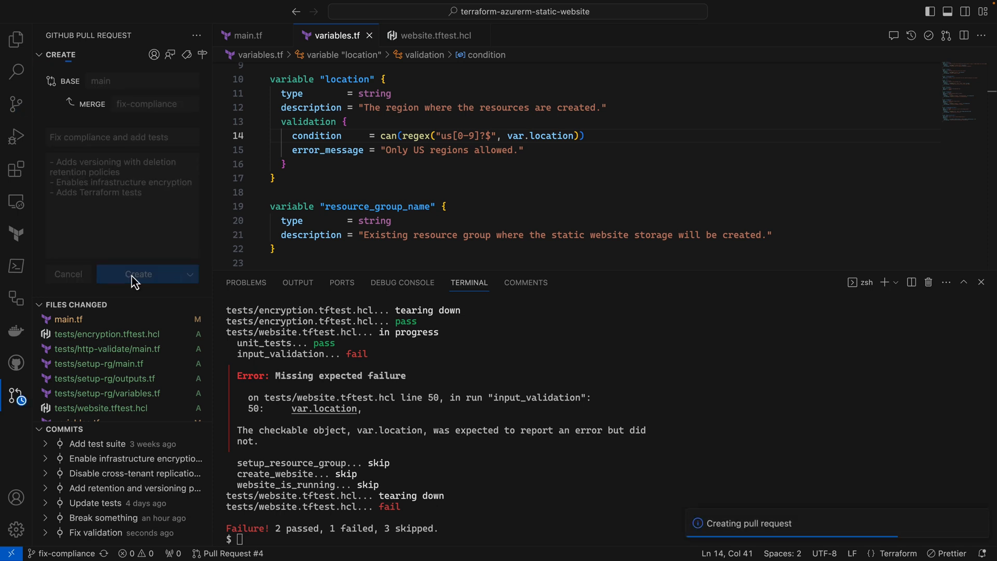
left_click(137, 274)
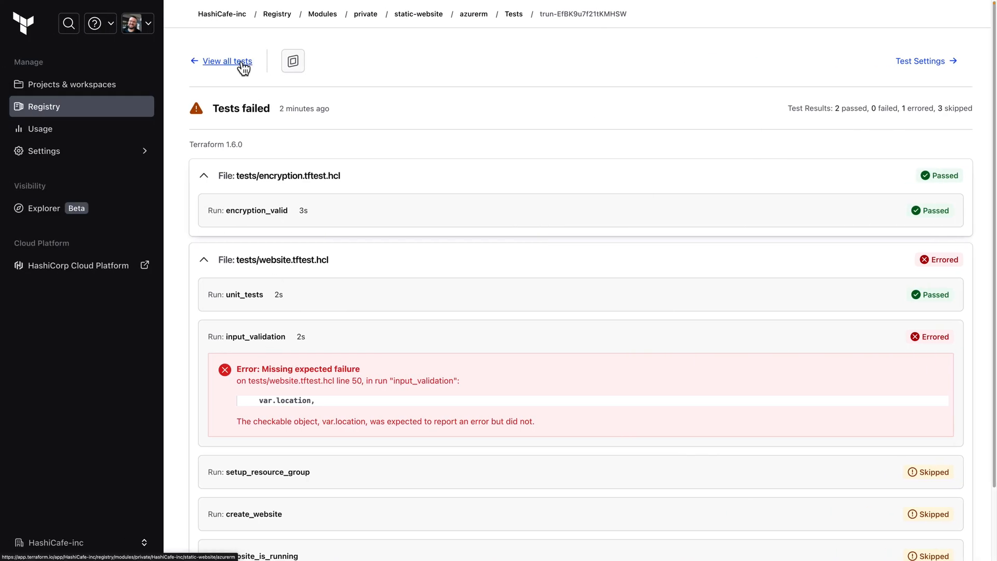
Step: Return to the test runs list and open the in-progress 'Fix compliance and add tests' run
left_click(226, 62)
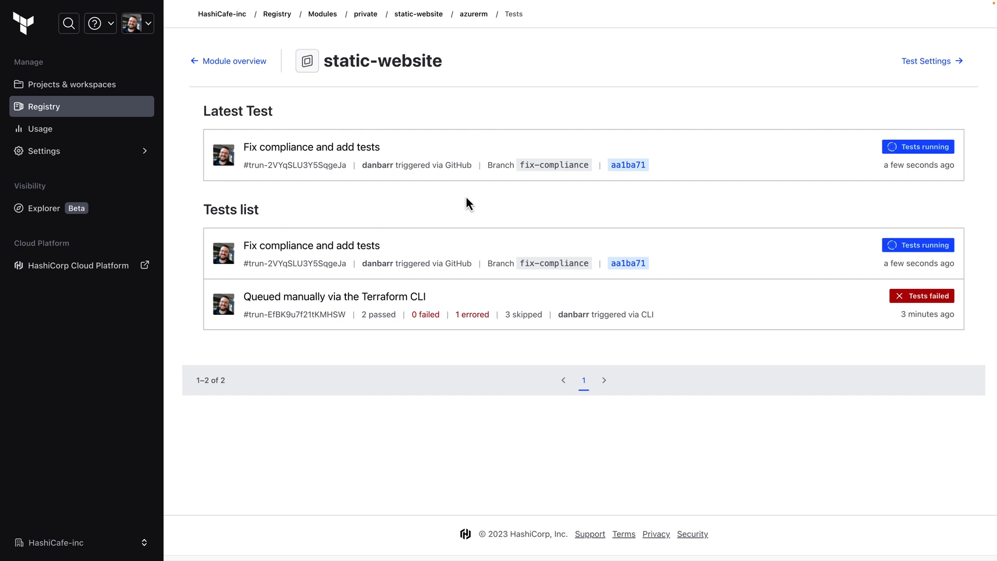
left_click(311, 147)
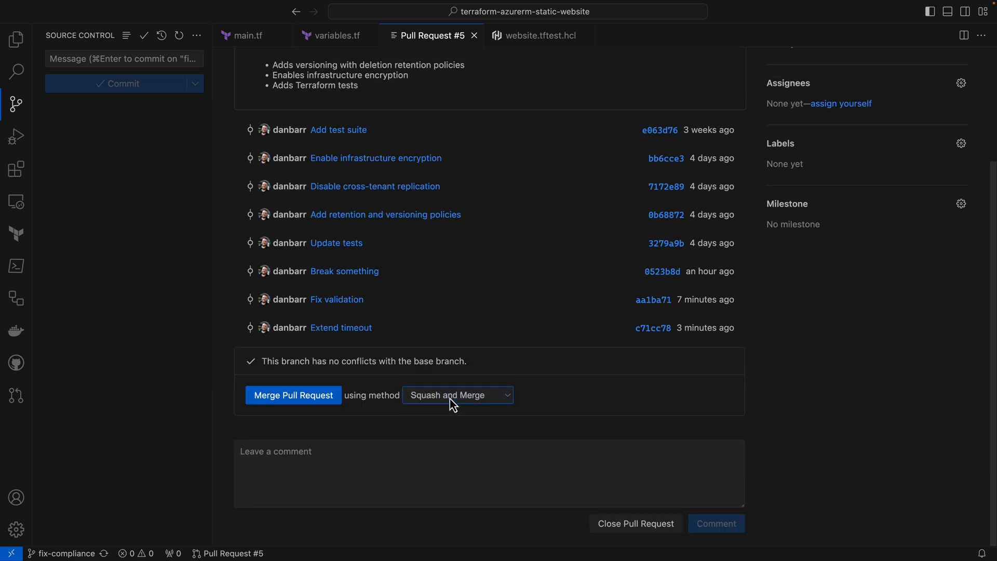
Step: Merge pull request #5 using Squash and Merge
left_click(293, 394)
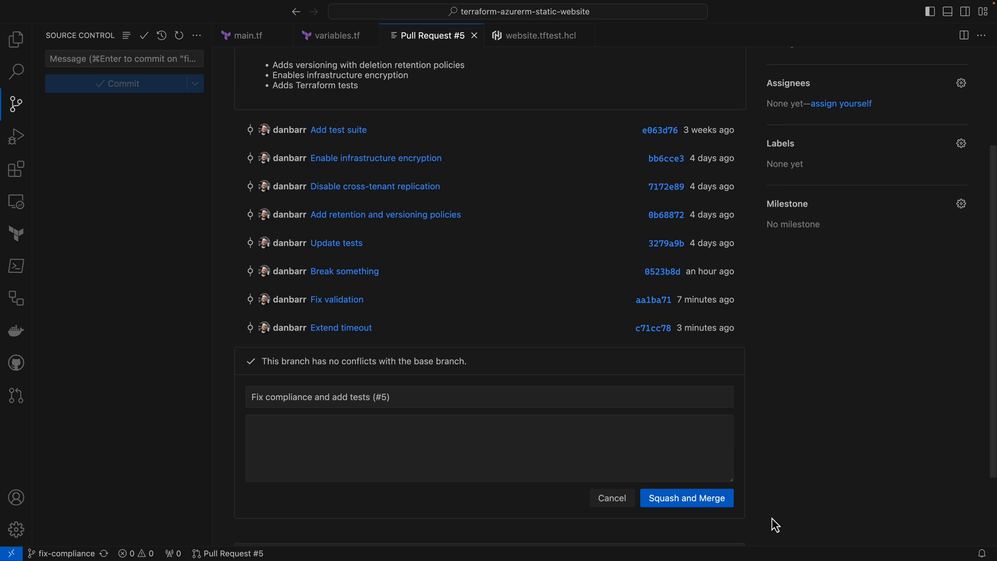
left_click(686, 498)
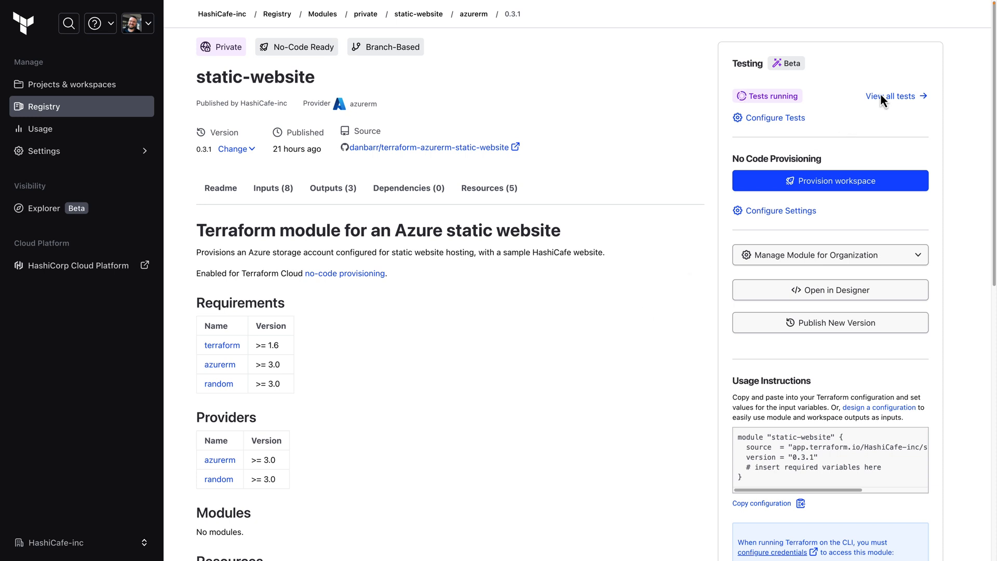
Step: After checking the passing tests, publish commit 185c398d09 as module version 1.0.0
left_click(892, 96)
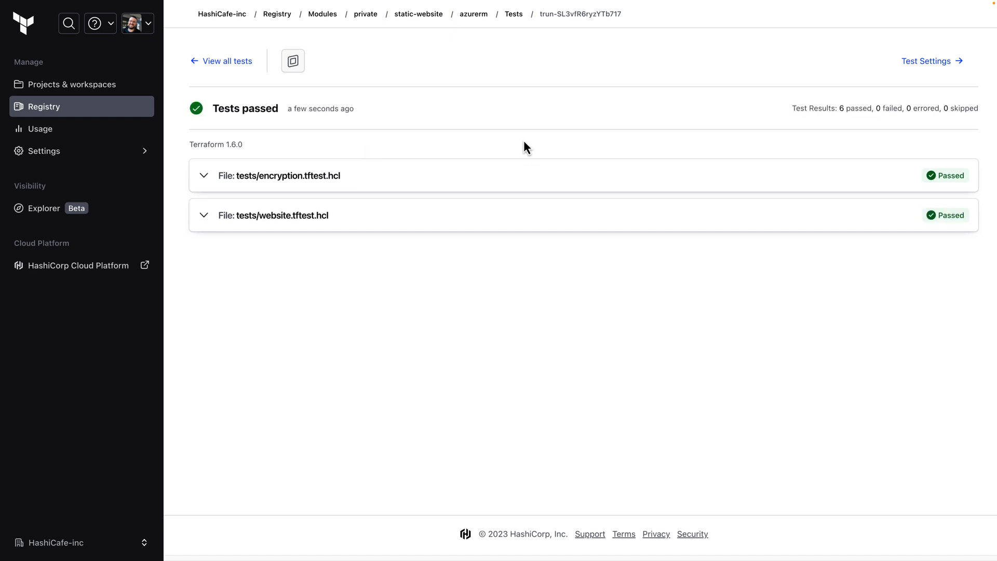
mouse_move(478, 28)
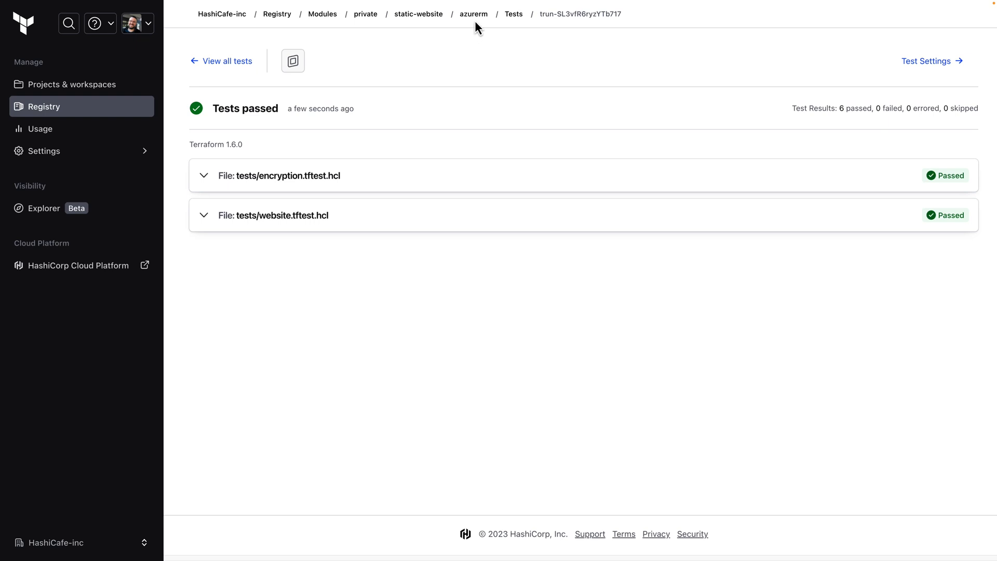
left_click(474, 14)
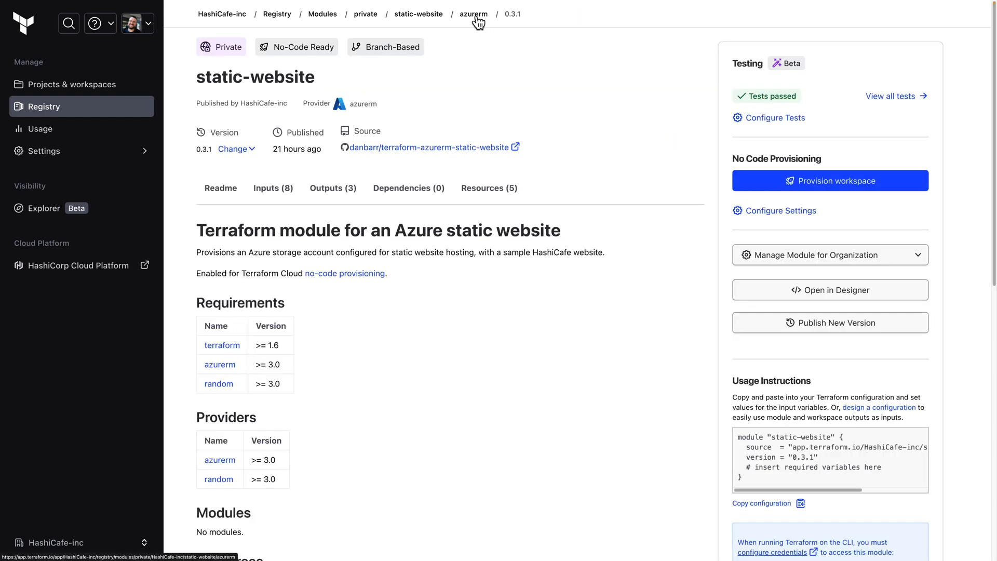
left_click(829, 322)
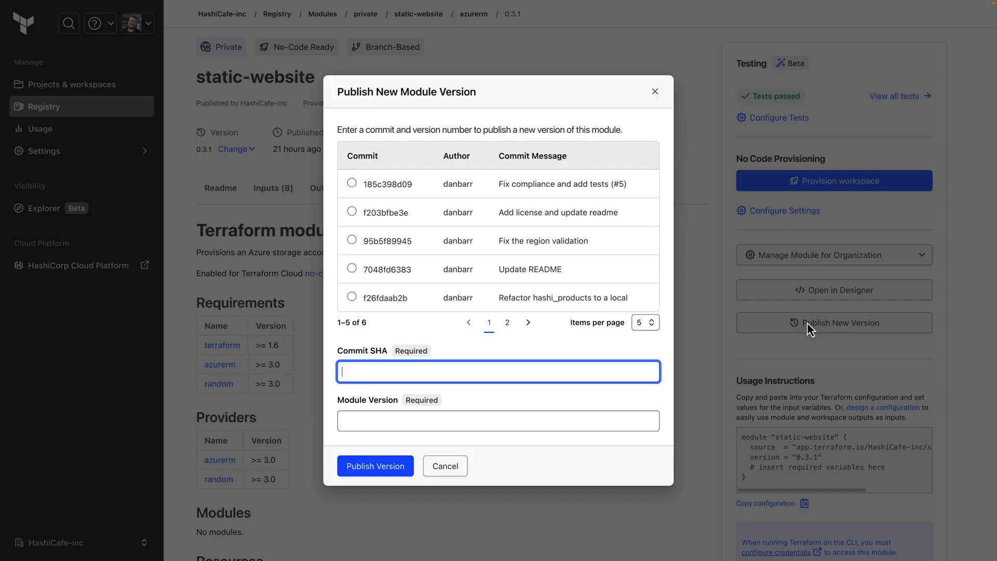
mouse_move(524, 184)
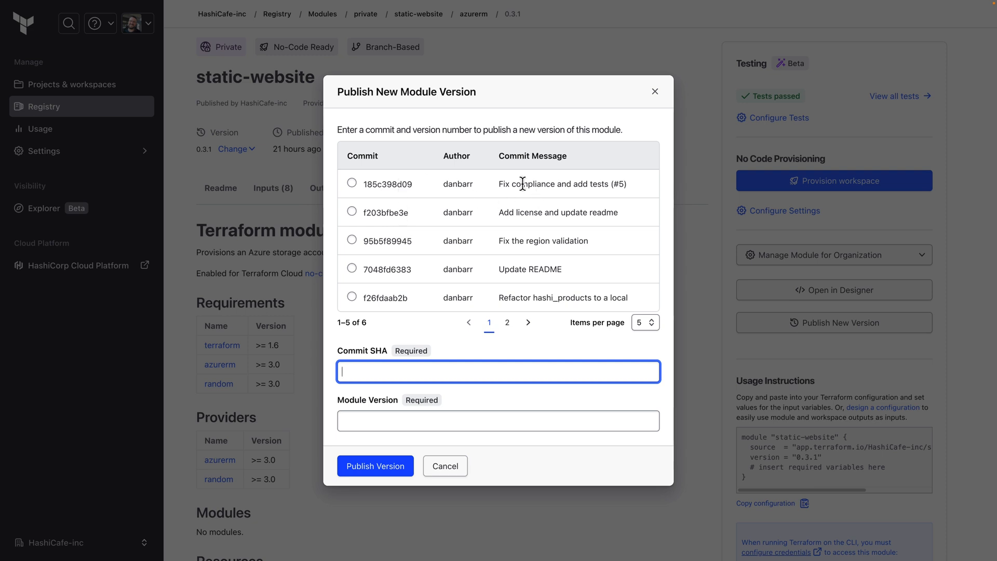
left_click(352, 184)
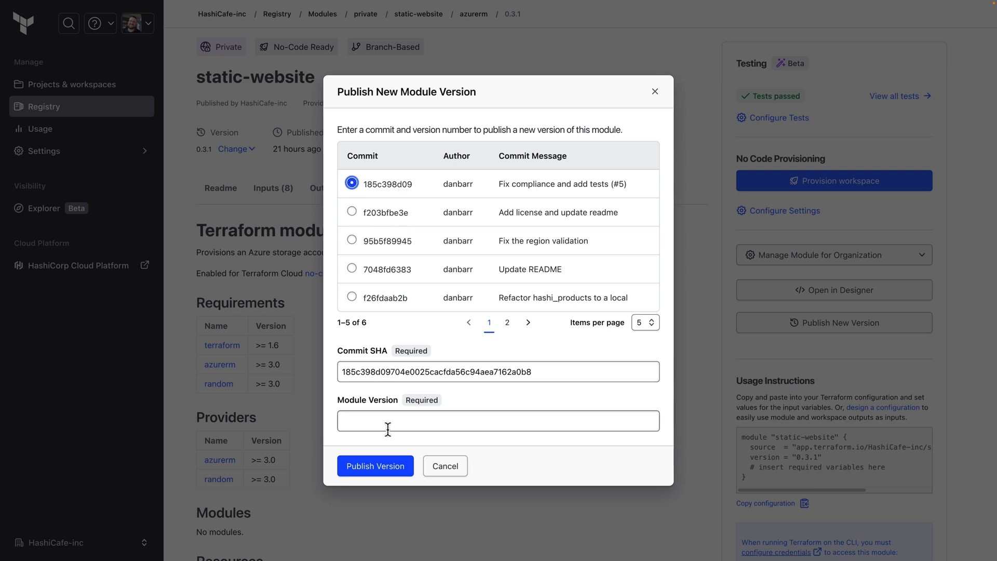
left_click(498, 420)
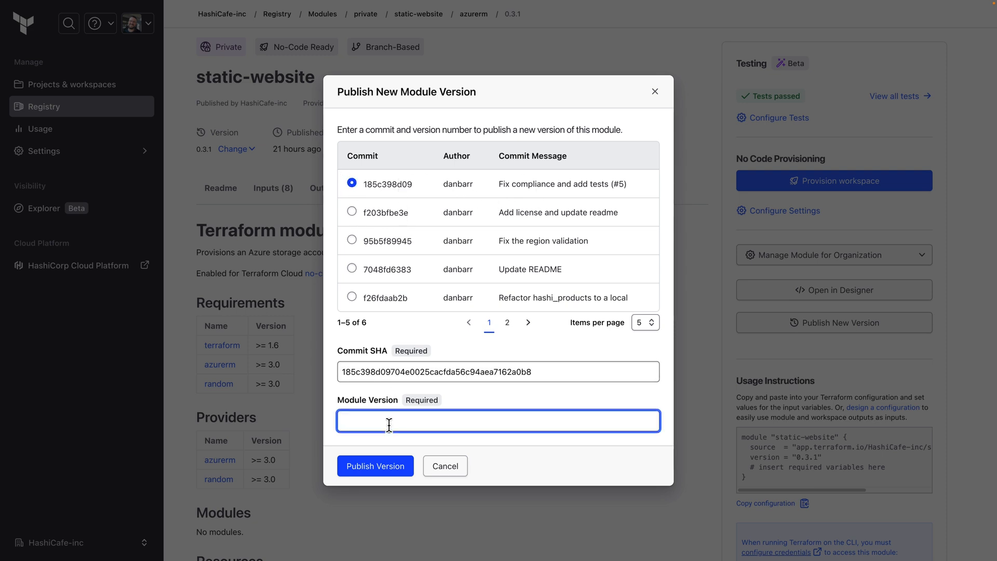
type("1.0.0")
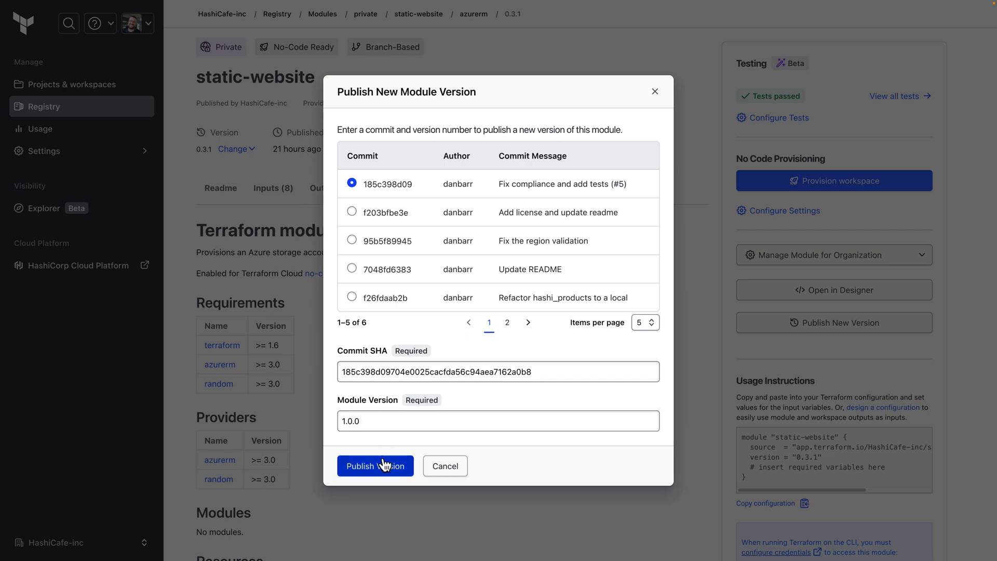
left_click(375, 466)
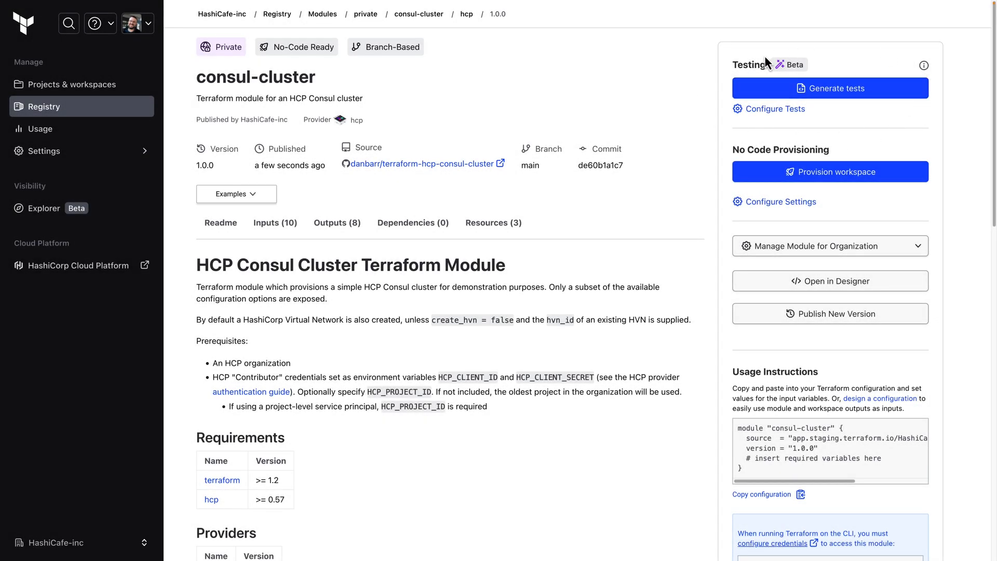
mouse_move(725, 97)
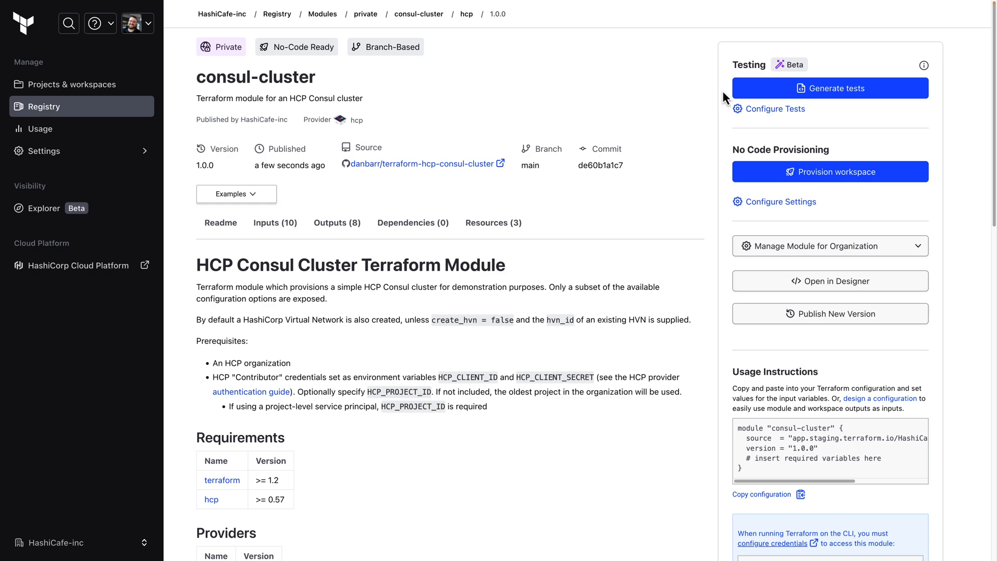
Step: Start and confirm test generation for the consul-cluster module
left_click(829, 88)
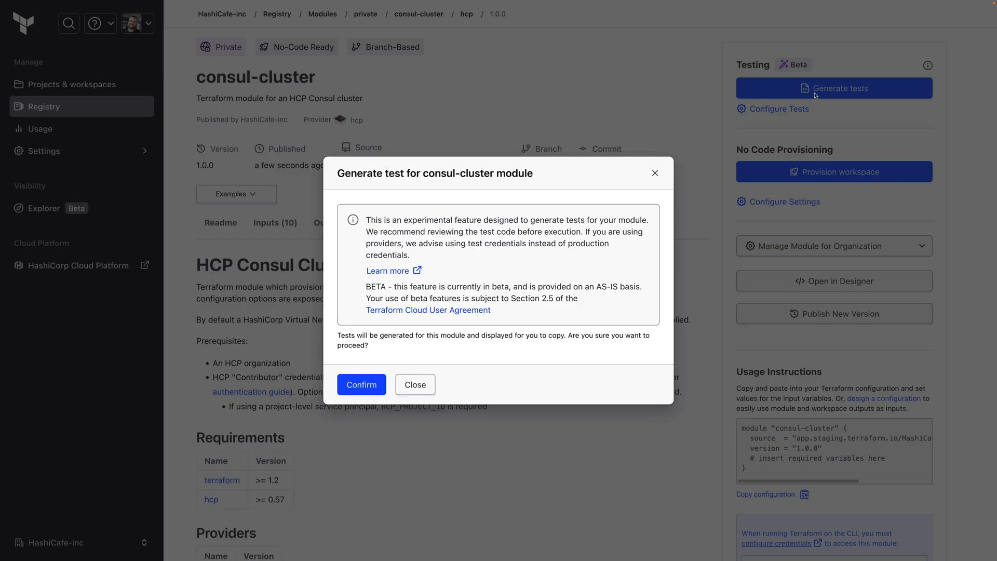
left_click(360, 384)
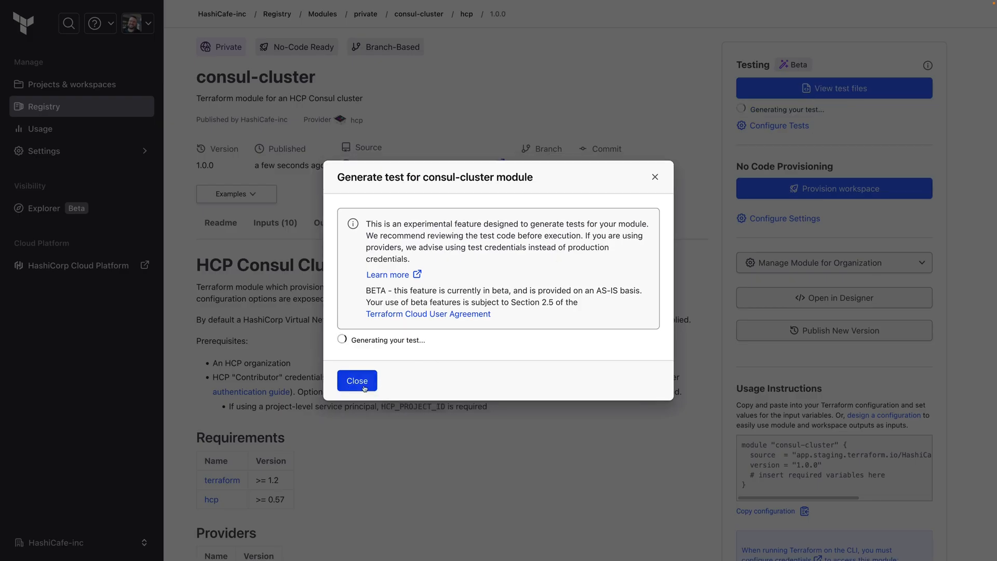
mouse_move(392, 407)
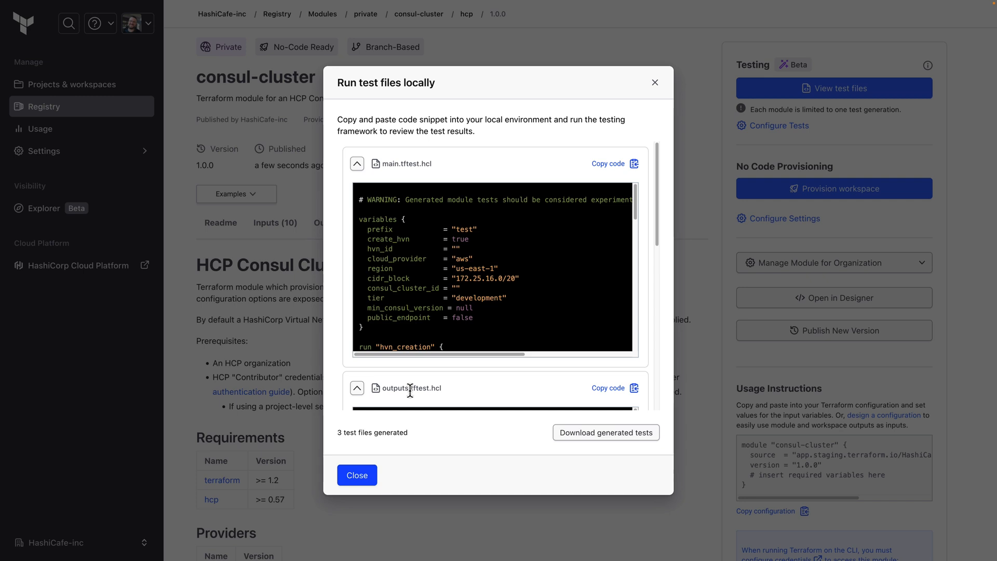
mouse_move(513, 345)
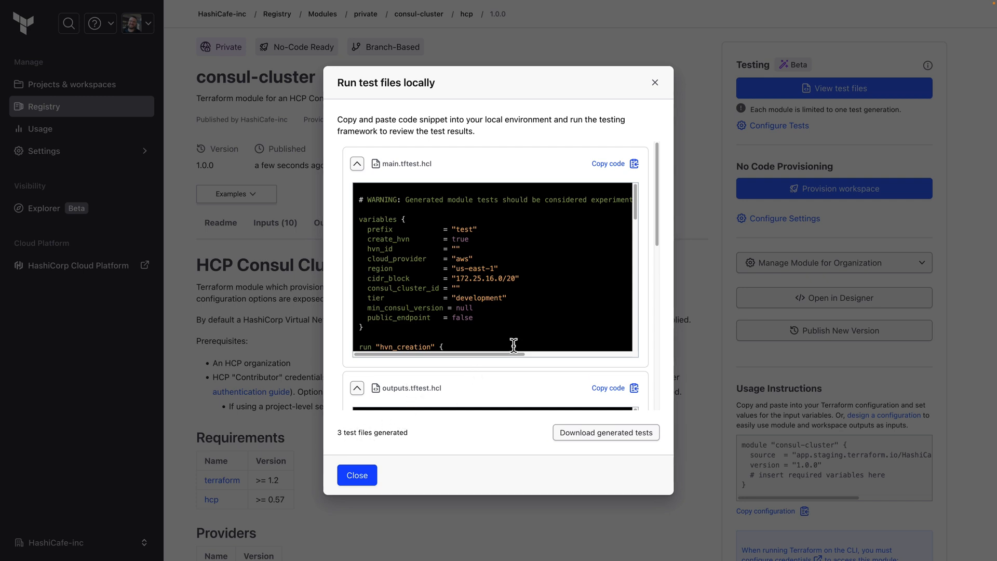
Step: Review the main, outputs and variables test files, then download the generated tests
scroll("down", 3)
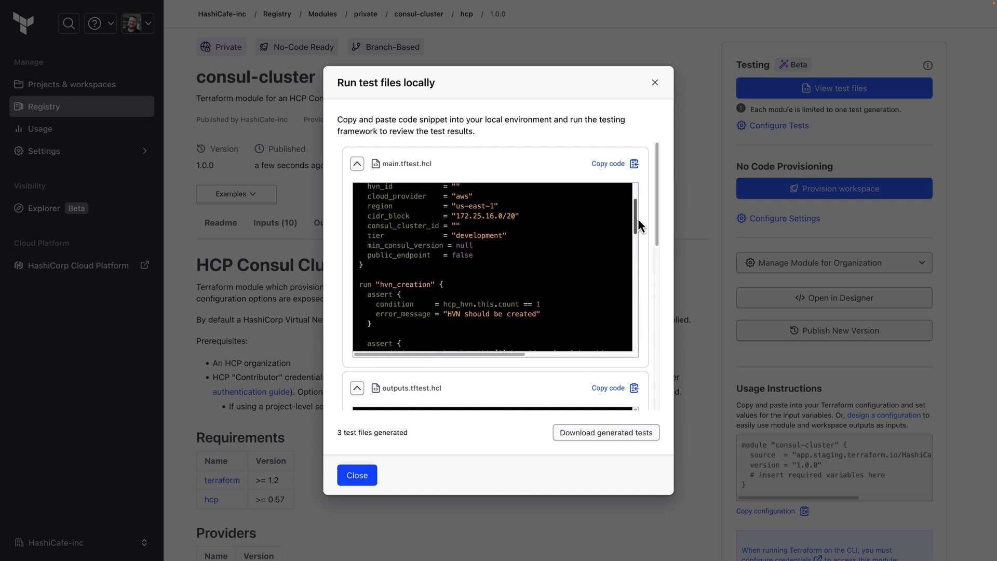
scroll("down", 3)
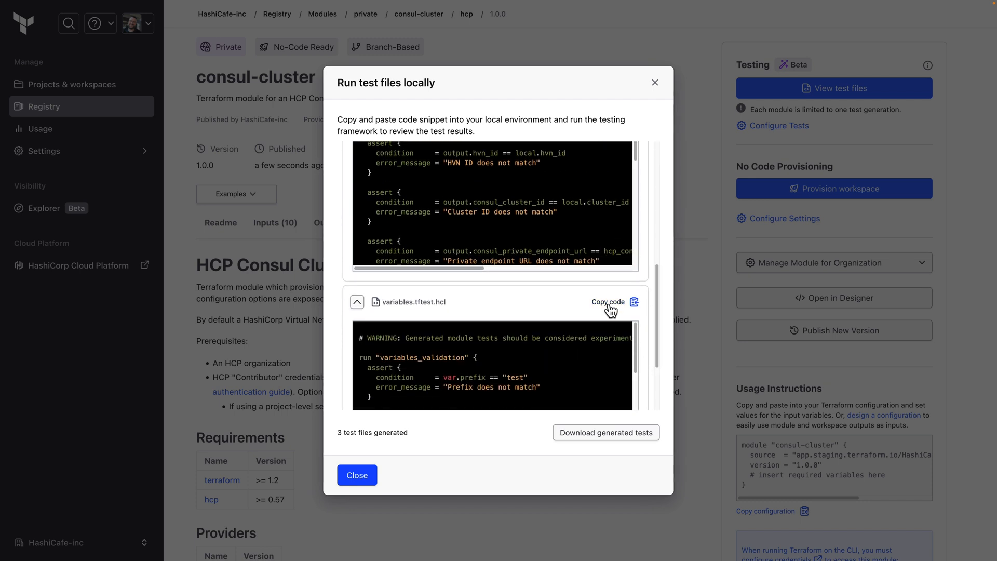
mouse_move(569, 453)
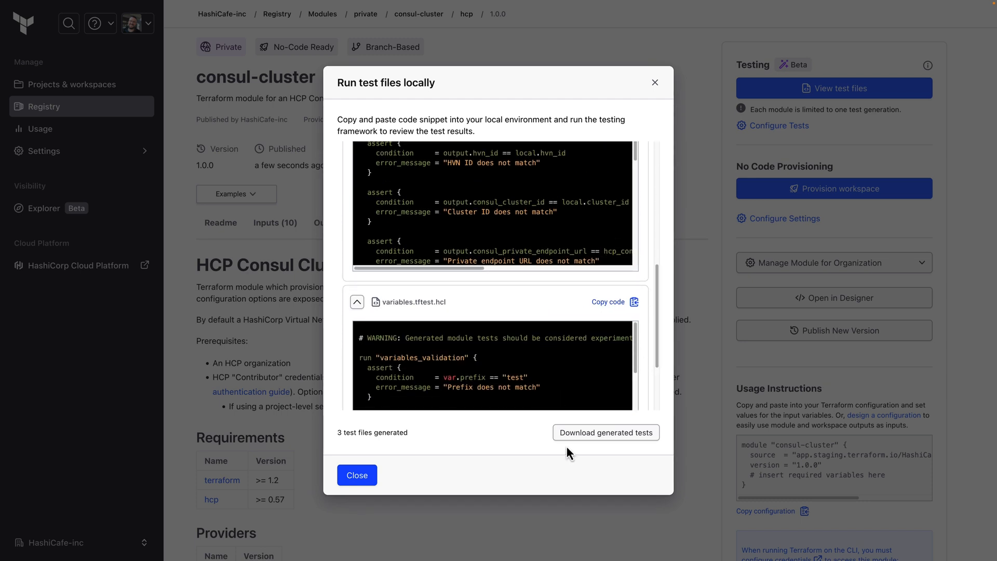
left_click(606, 433)
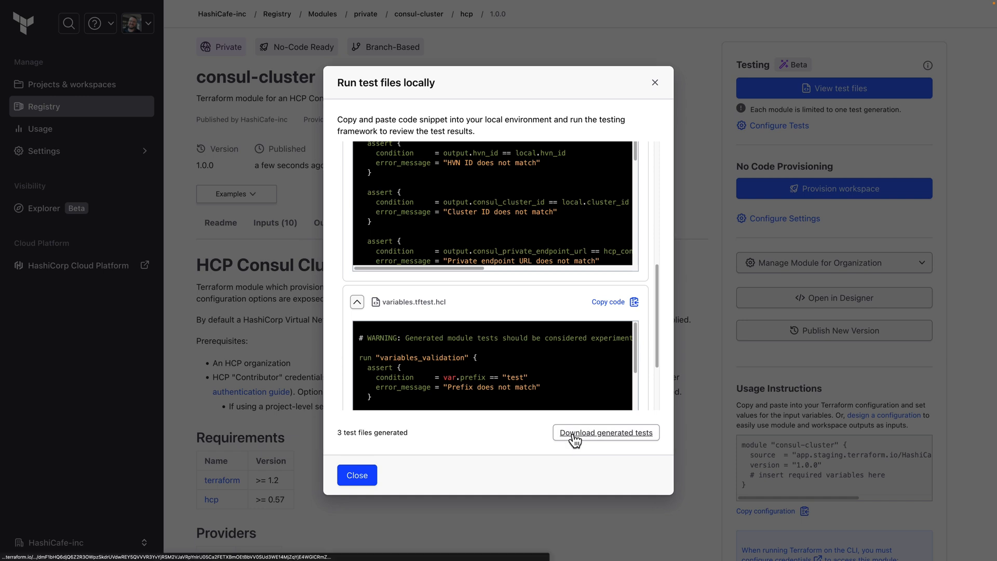